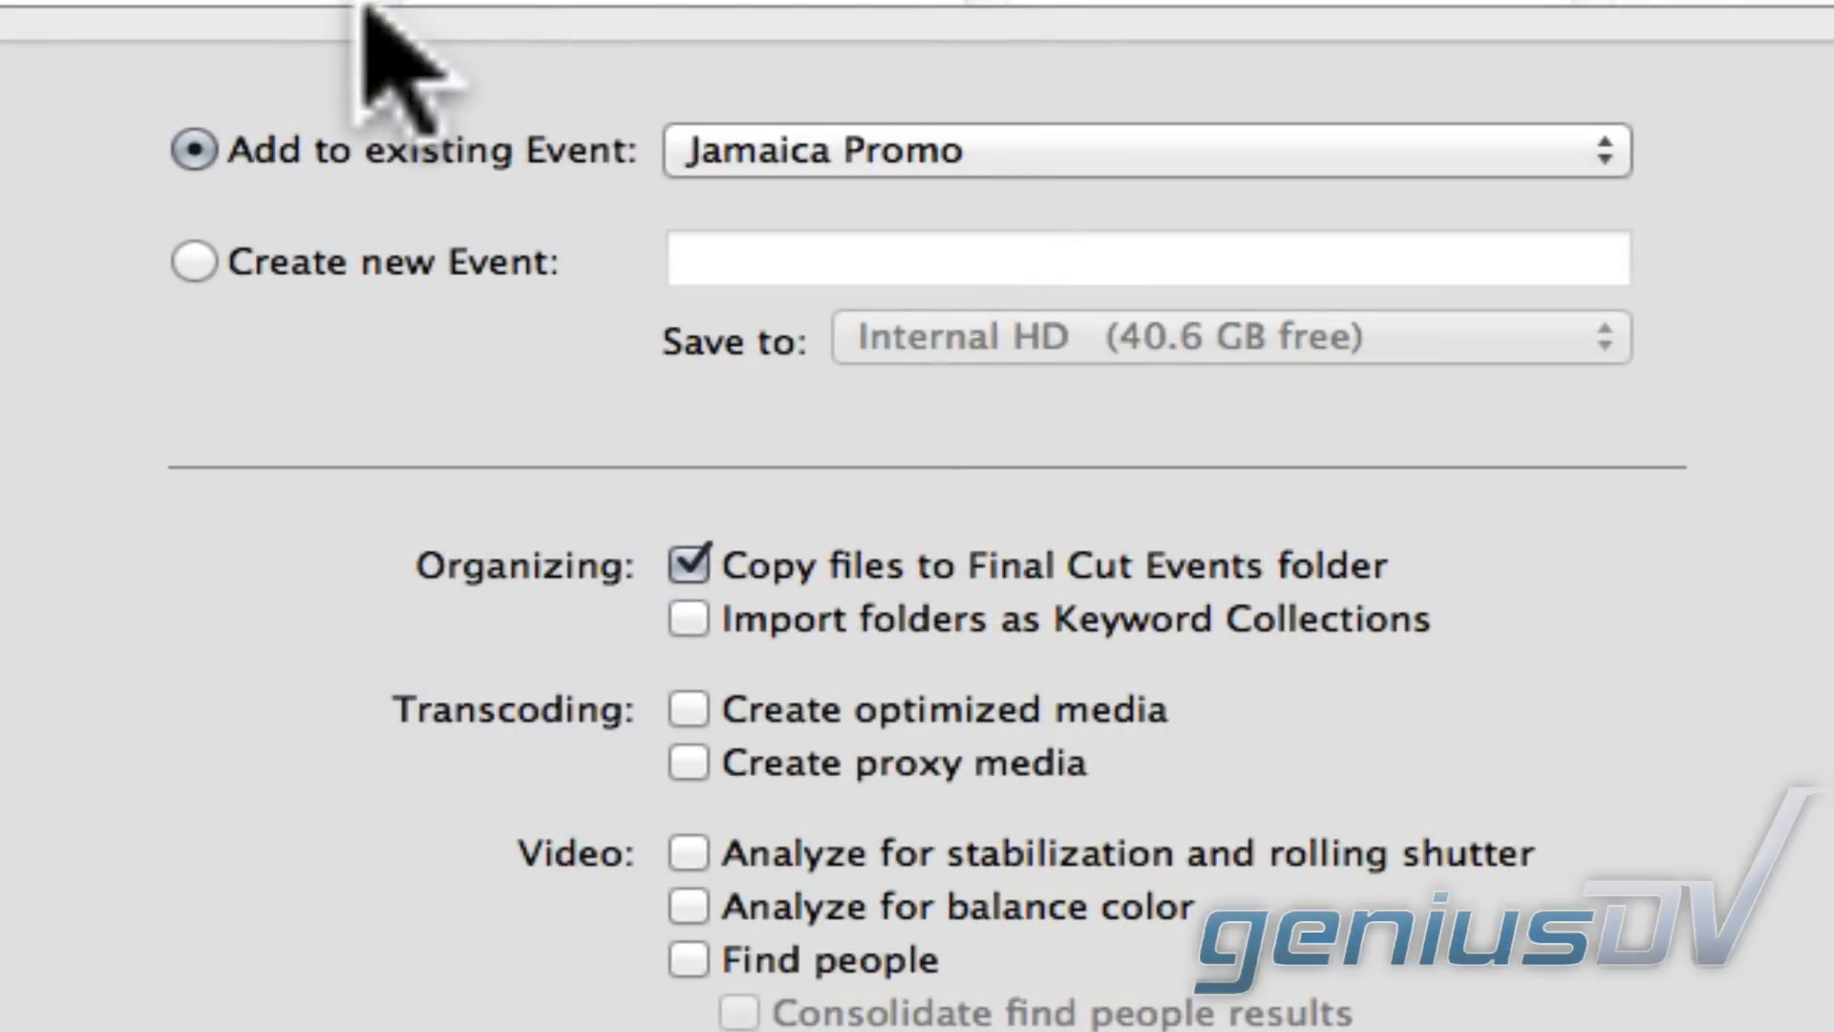
mouse_move(687, 724)
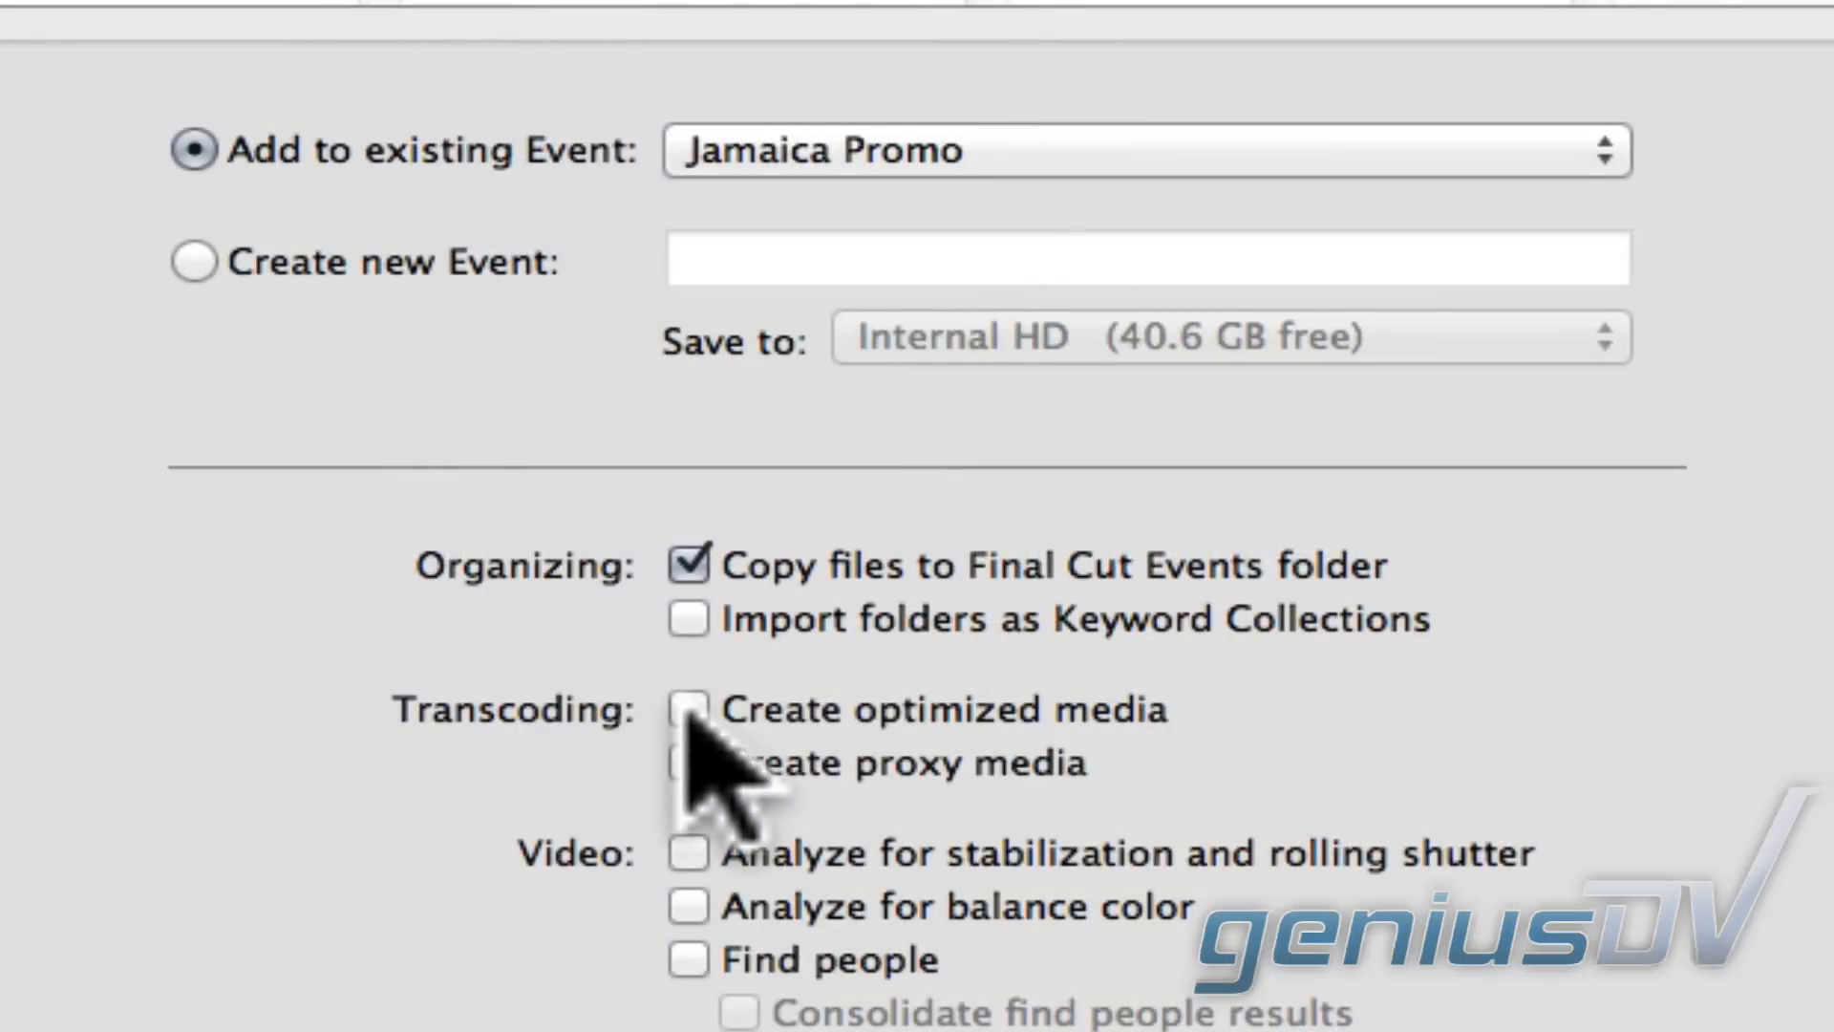
Step: Enable Create optimized media in the Import Files transcoding options
left_click(687, 711)
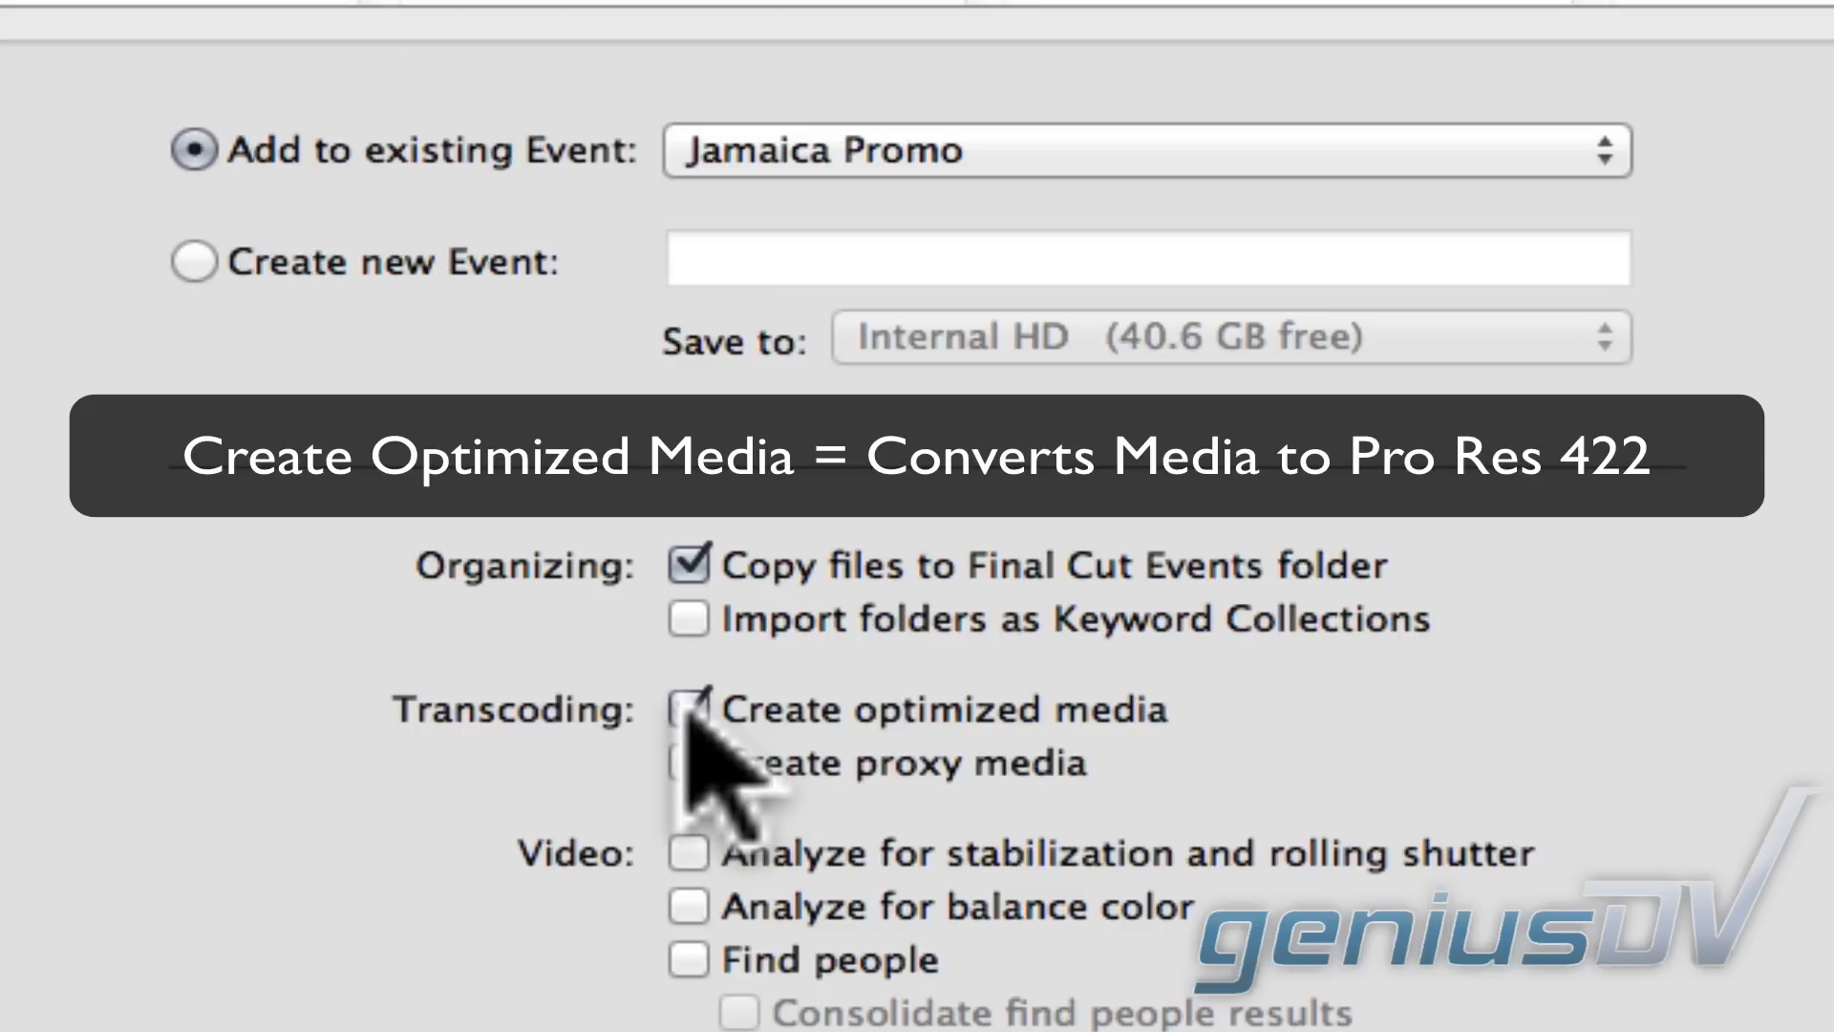
left_click(687, 708)
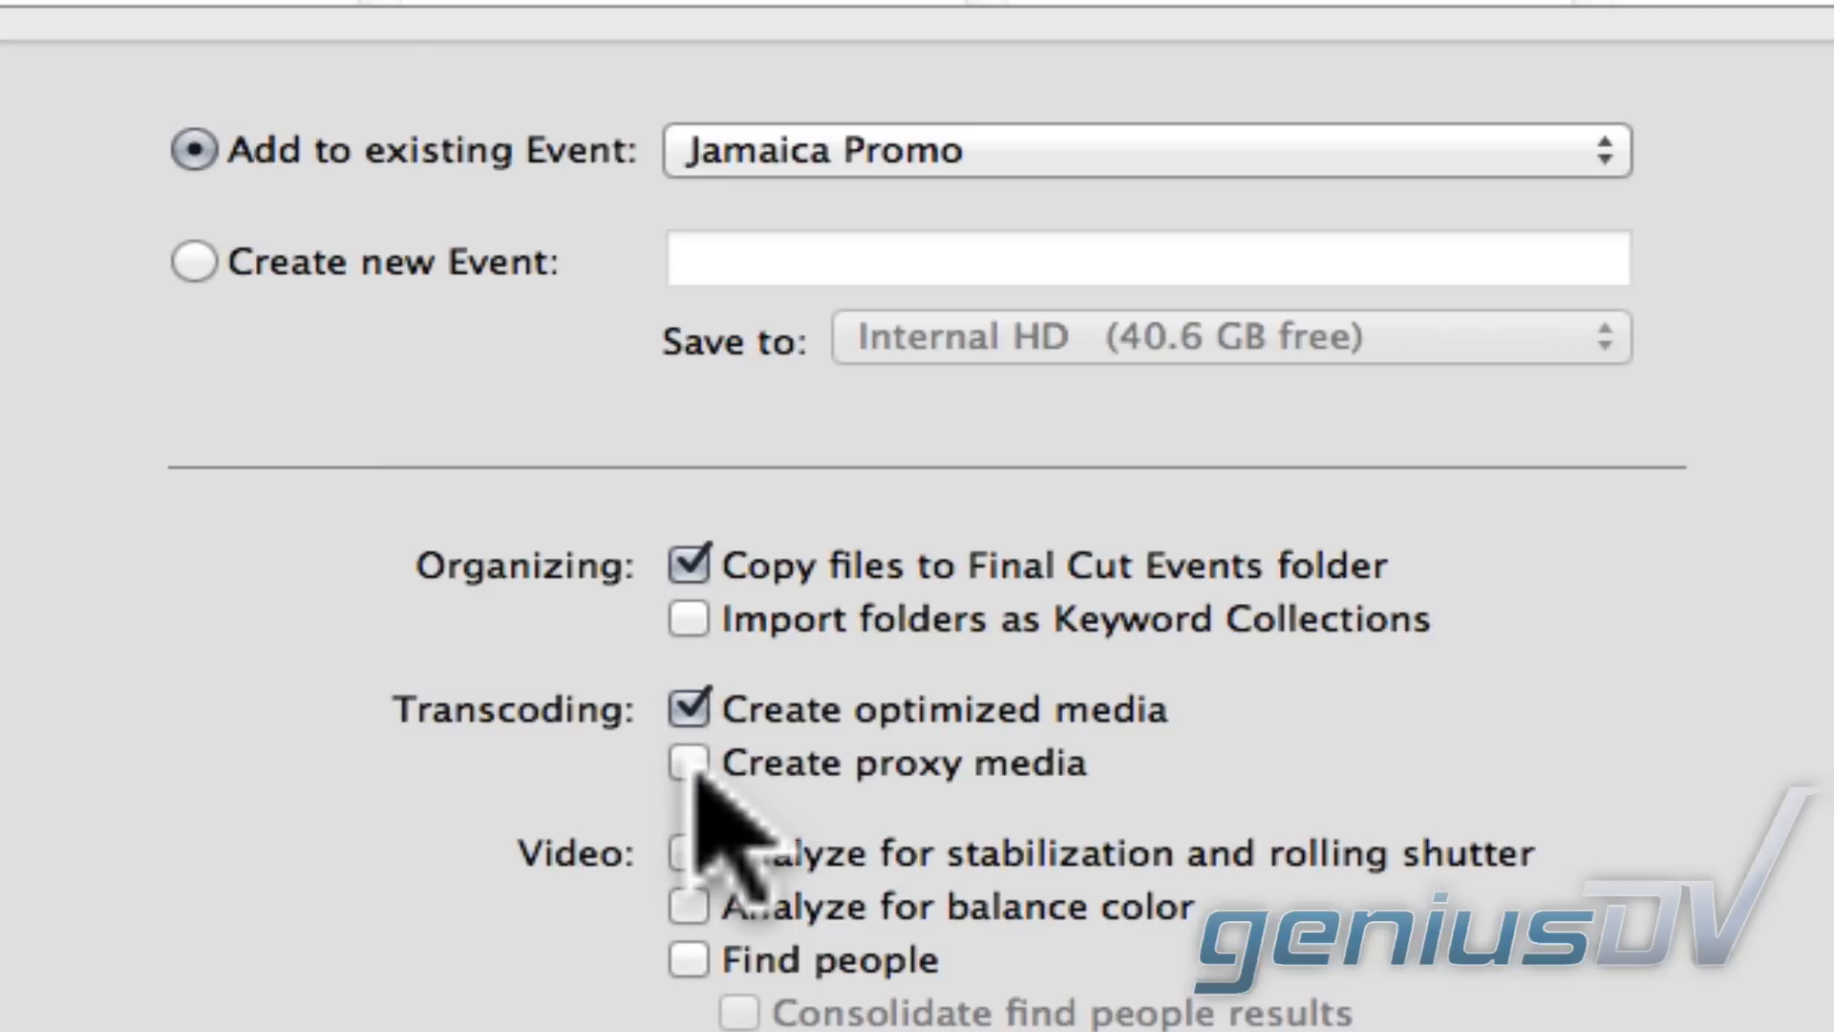
Step: Enable Create proxy media so imports to the Jamaica Promo event get proxy versions
left_click(688, 764)
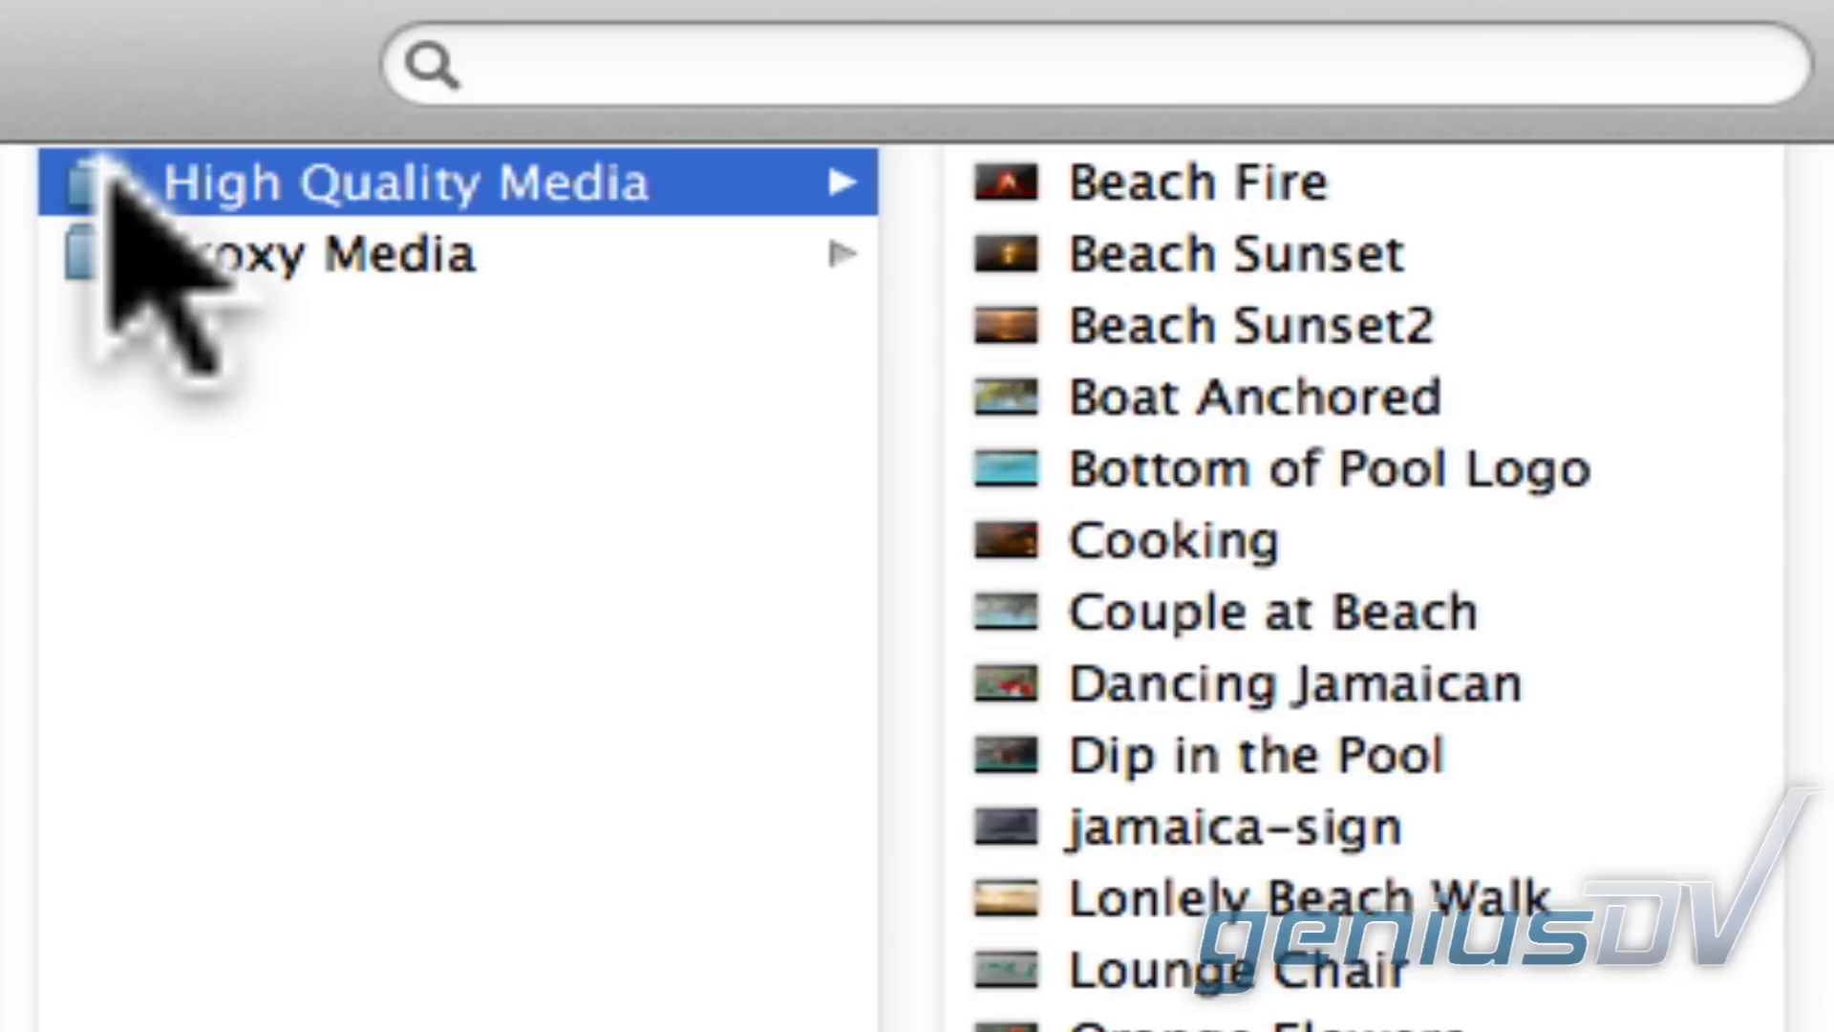
Step: Inspect a High Quality Media clip's size and the matching Proxy Media folder in Finder
left_click(1272, 612)
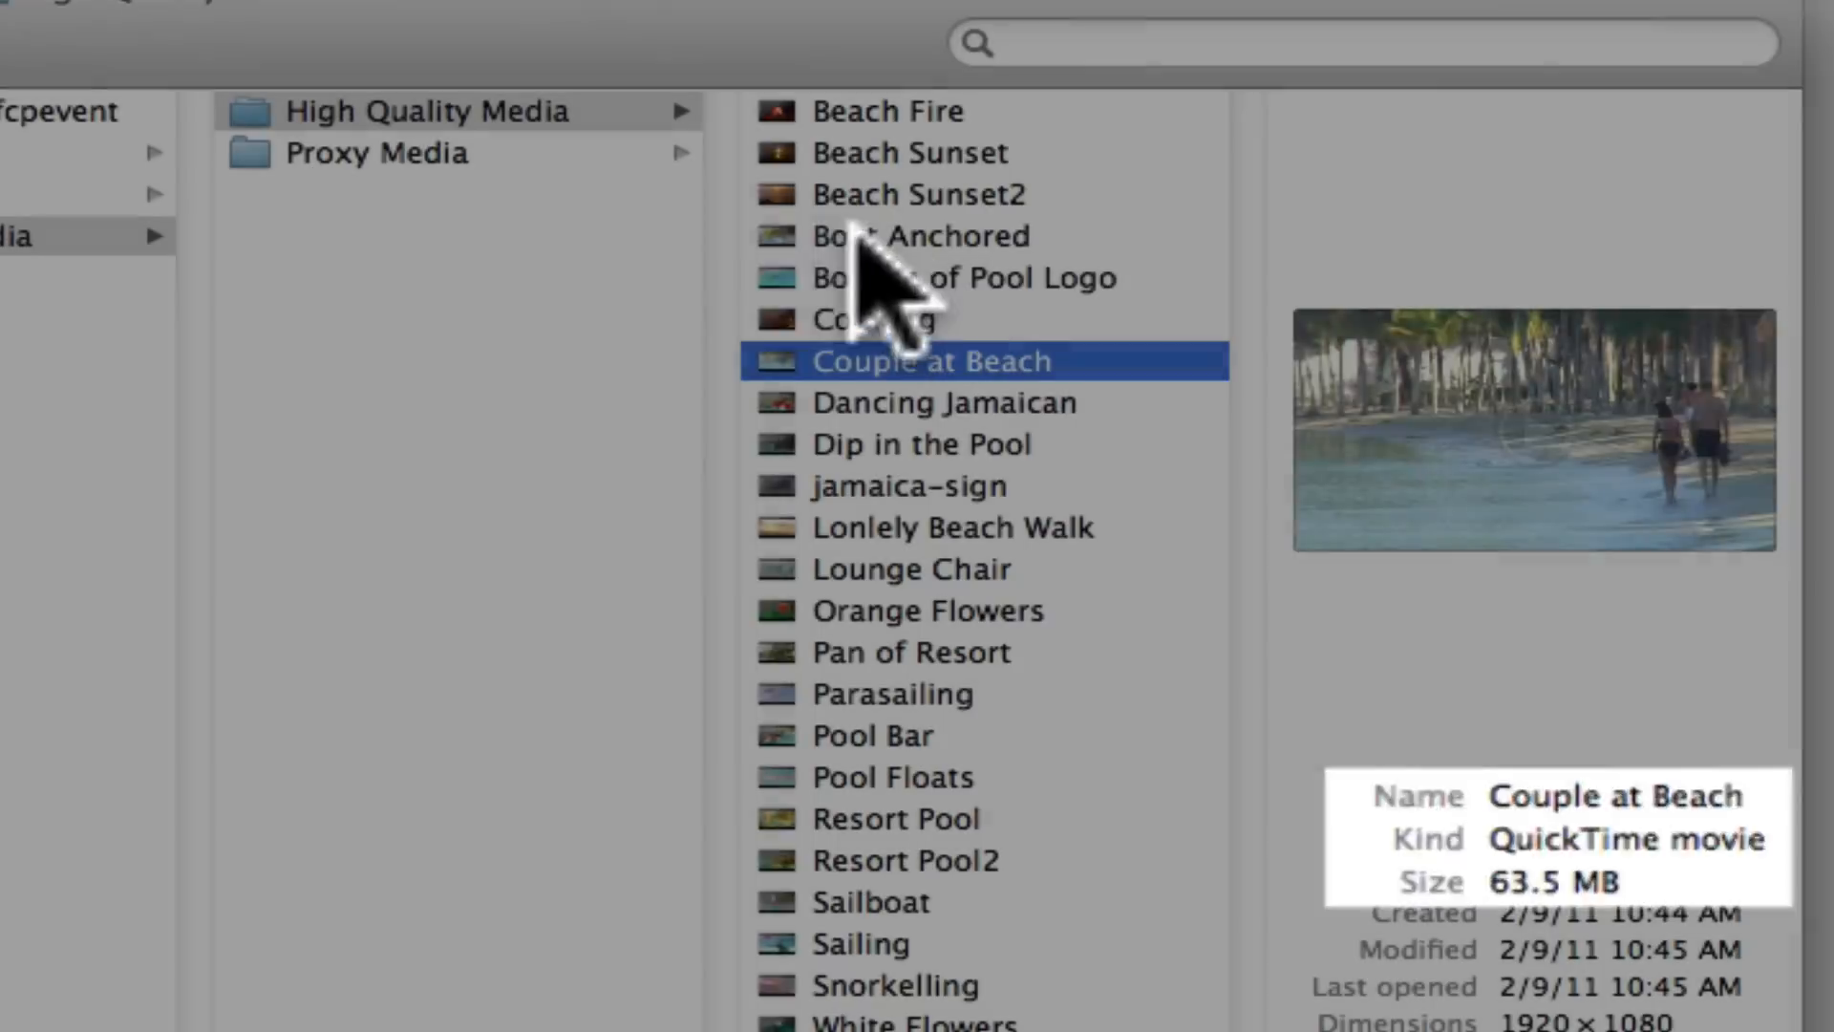
left_click(374, 153)
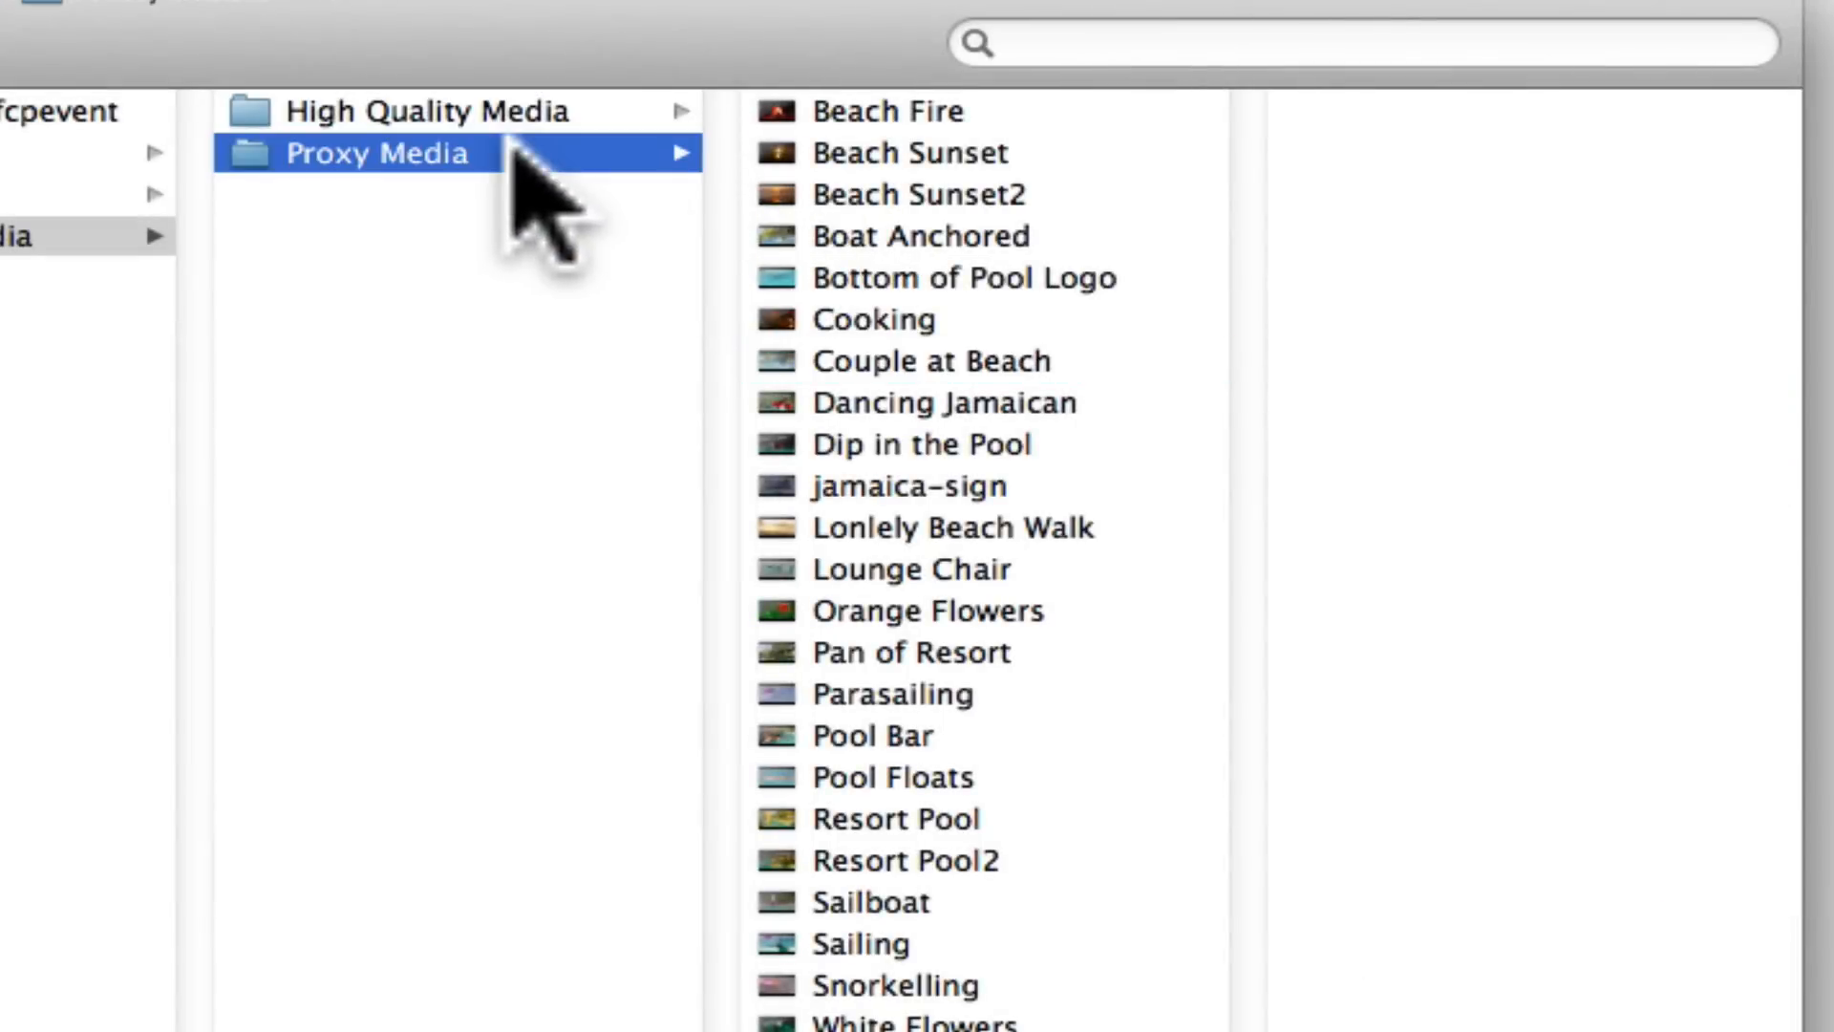
left_click(919, 361)
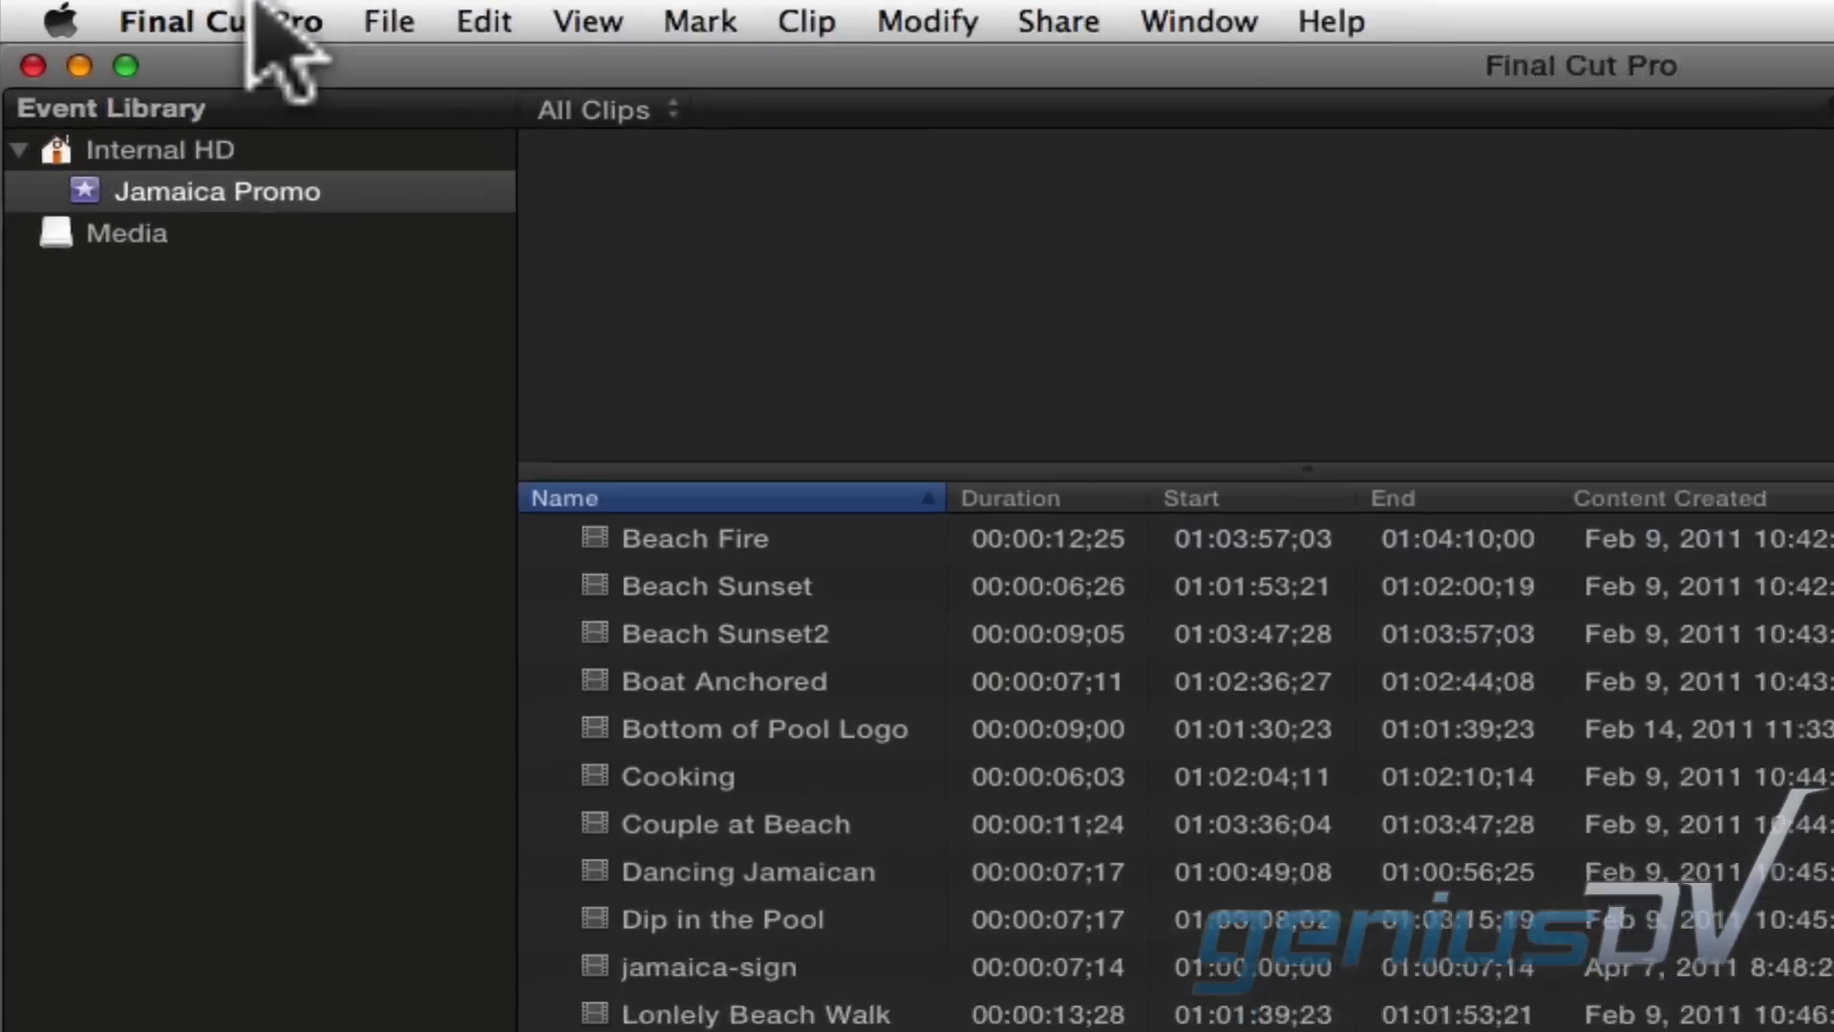
Step: Set Playback preferences to Use proxy media instead of original or optimized media
left_click(229, 19)
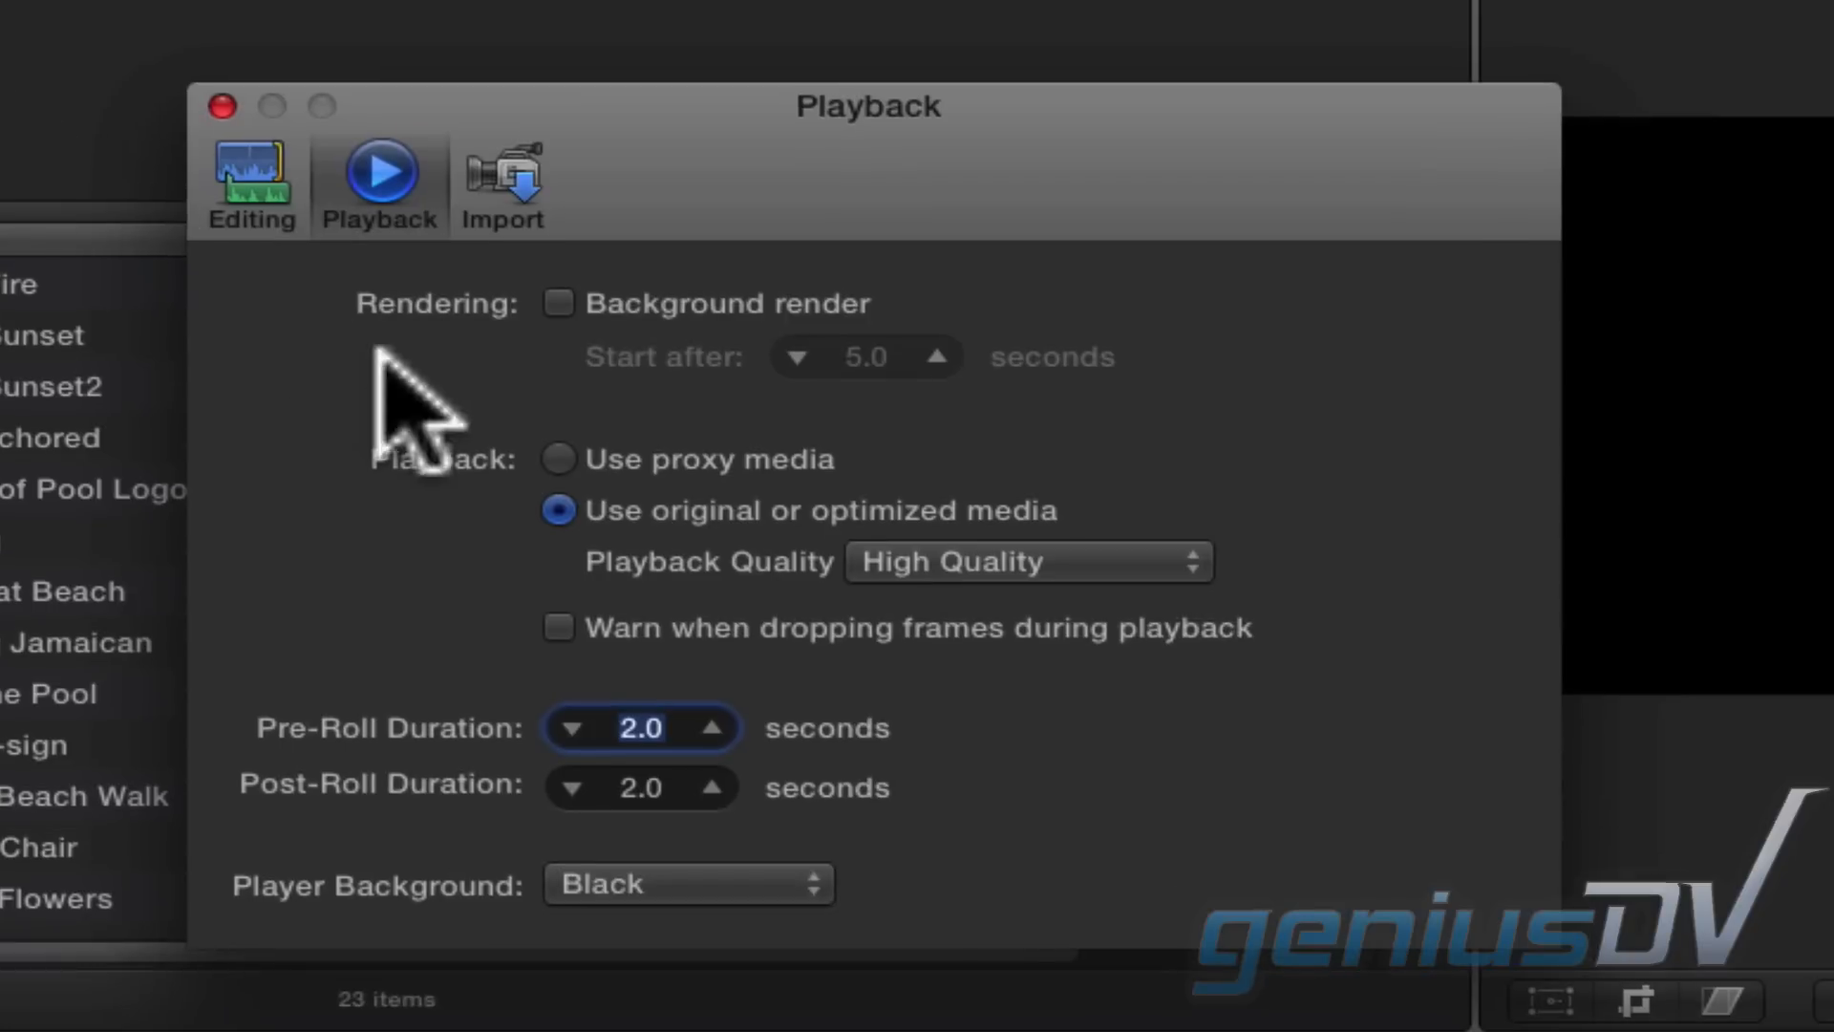
left_click(556, 458)
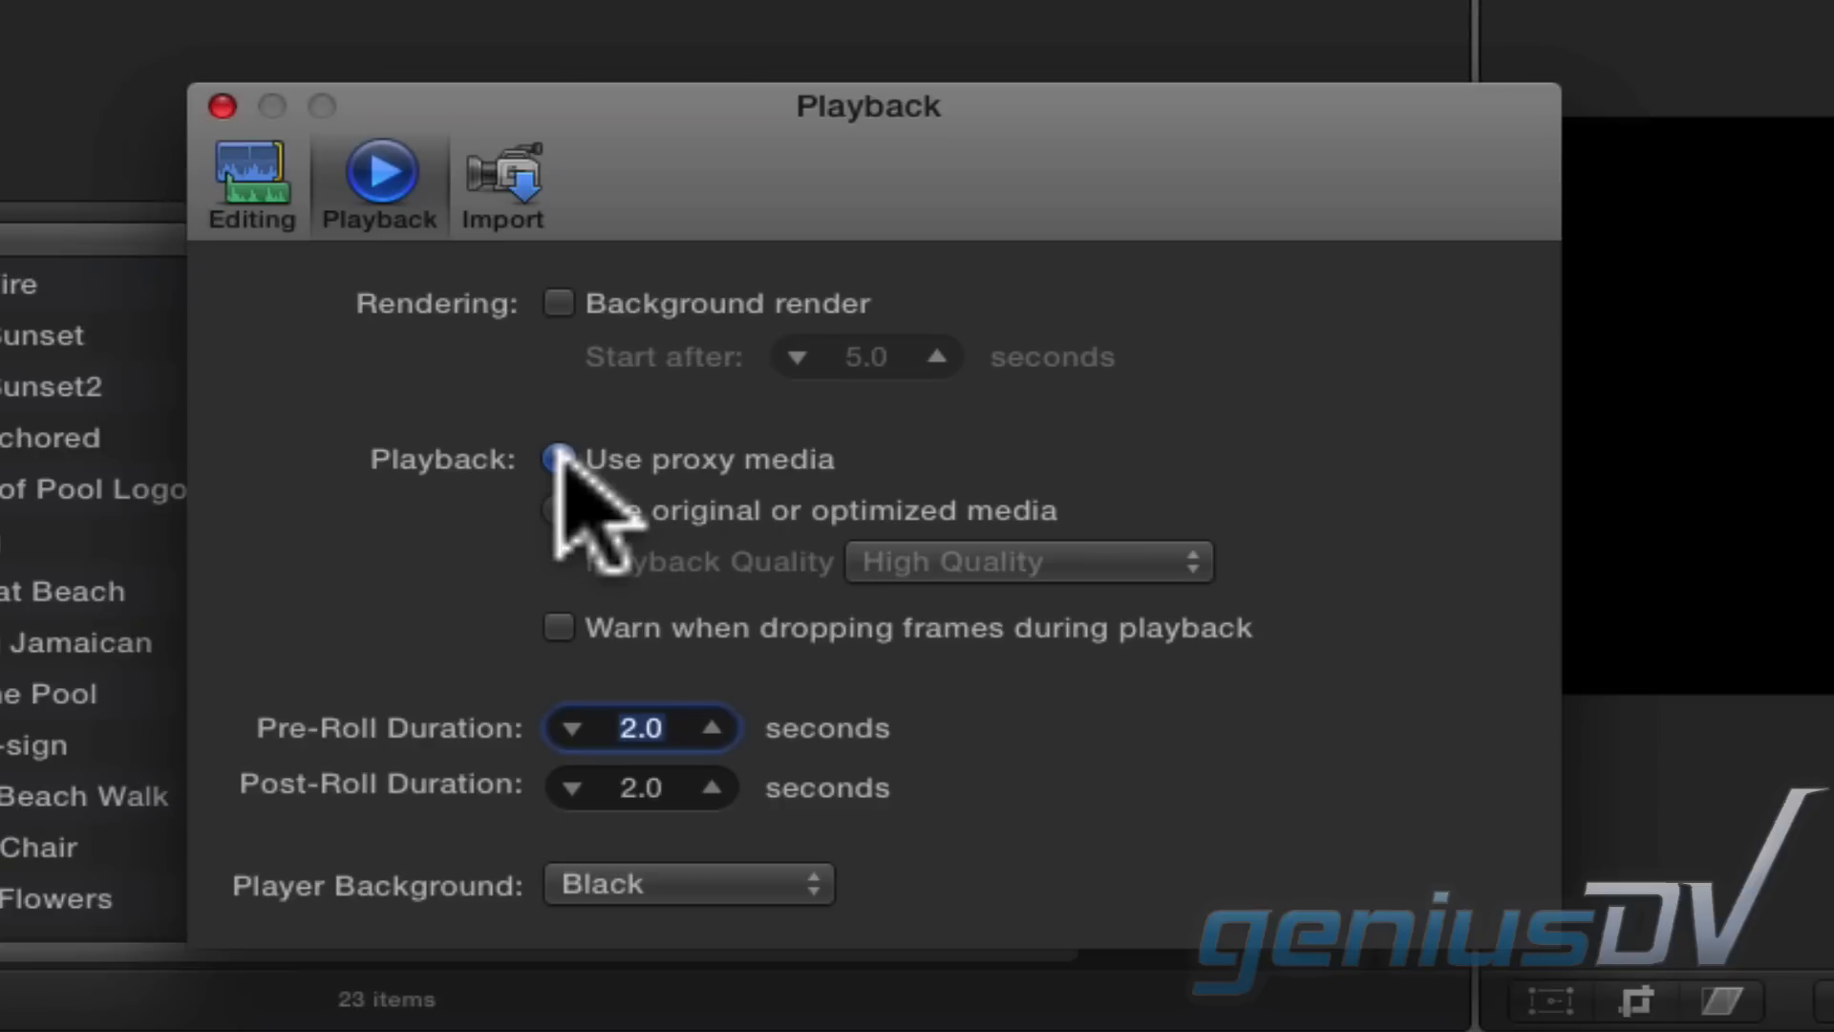
left_click(556, 458)
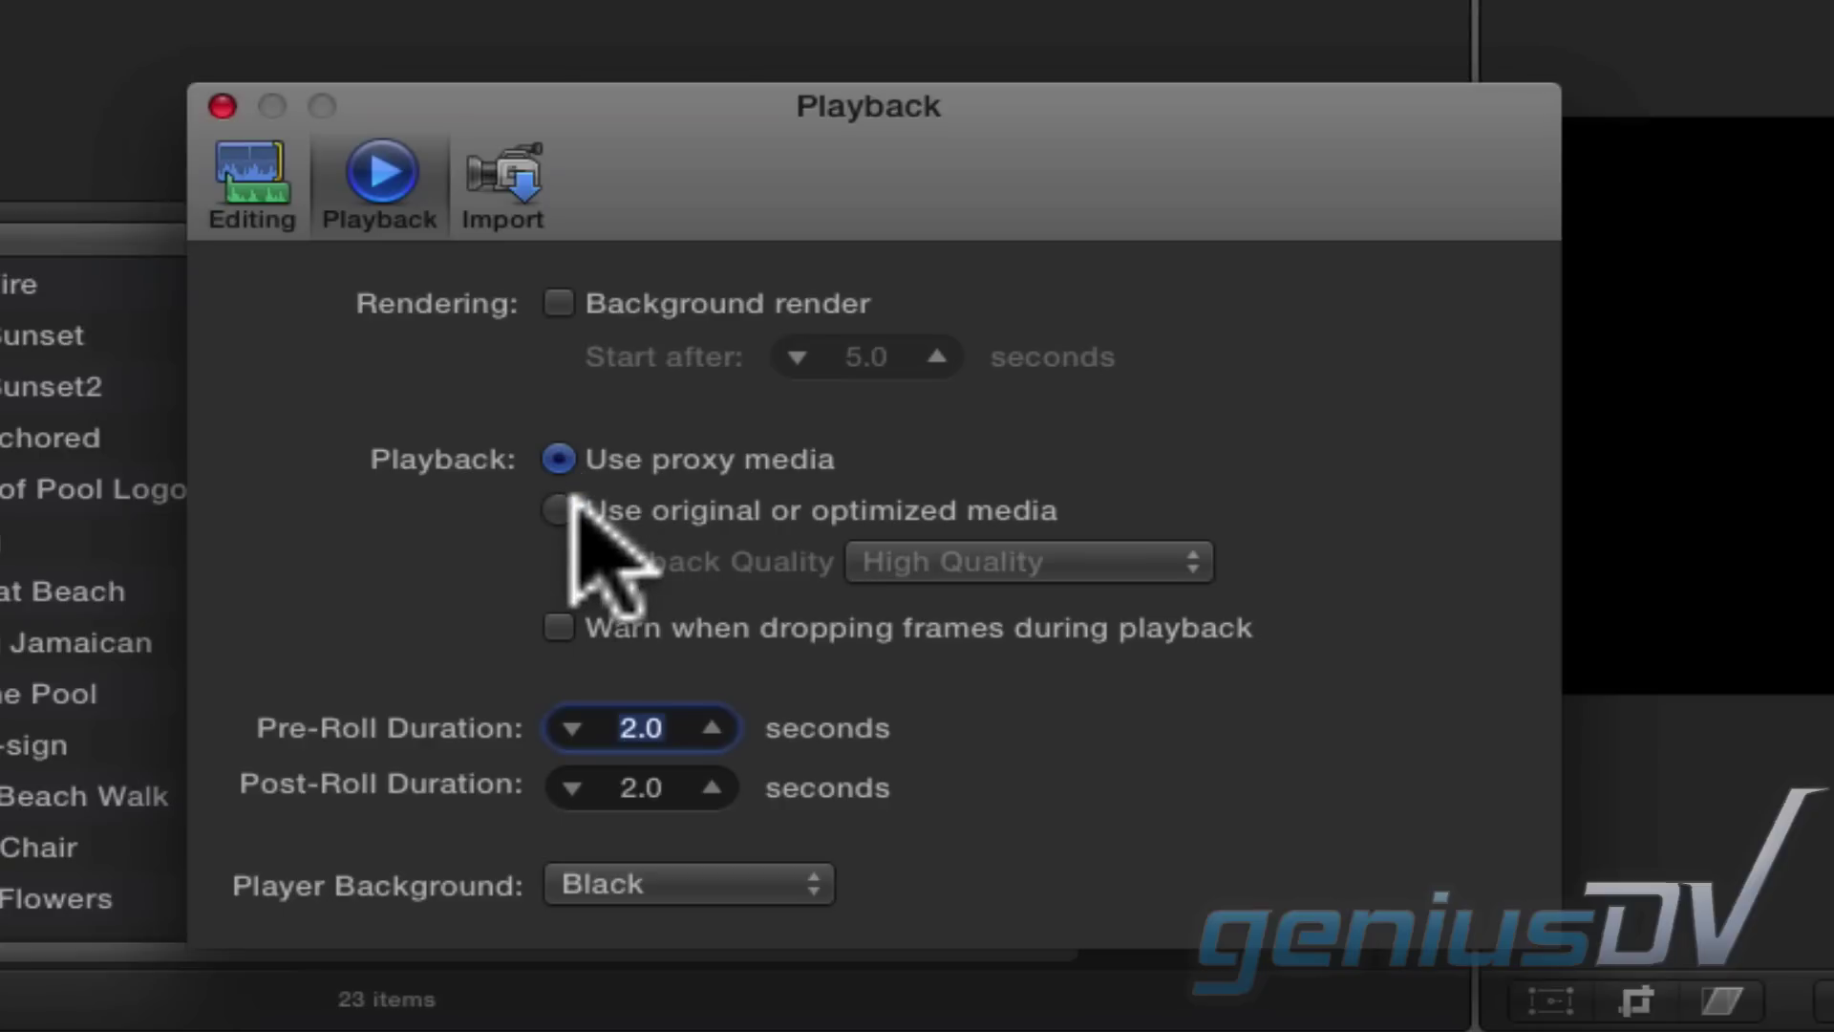
left_click(558, 512)
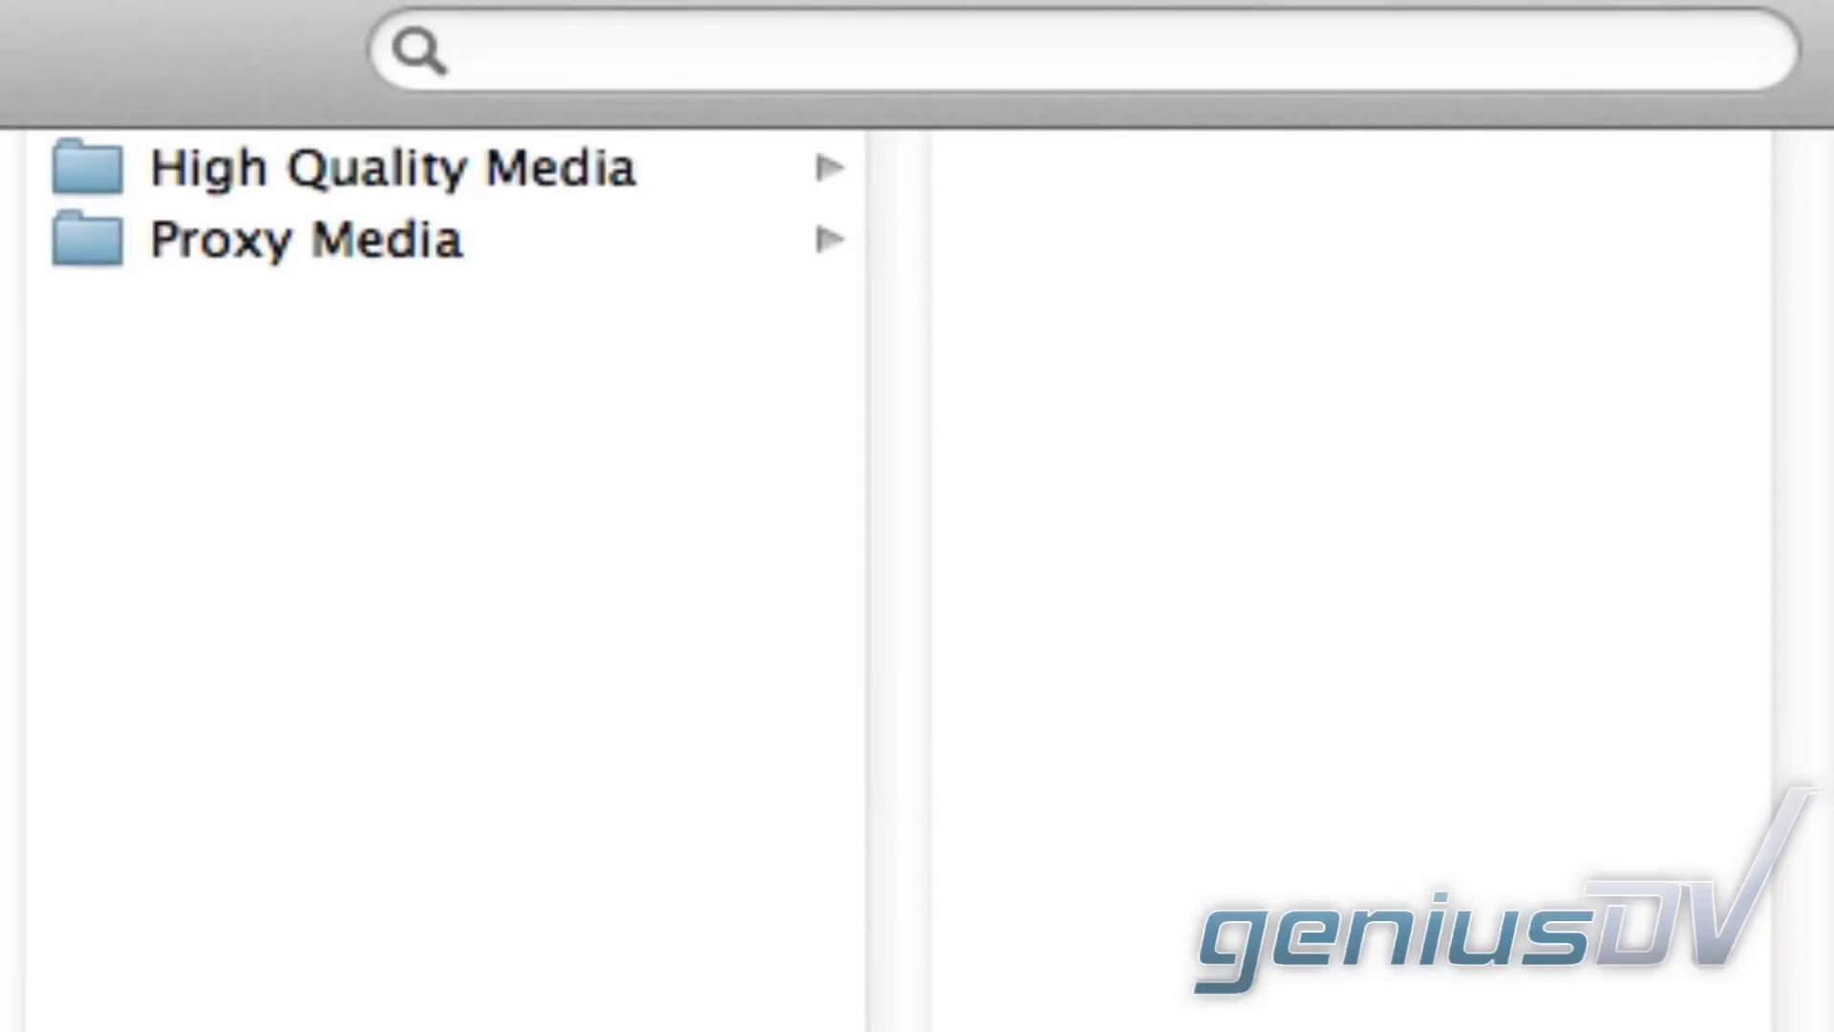
left_click(382, 170)
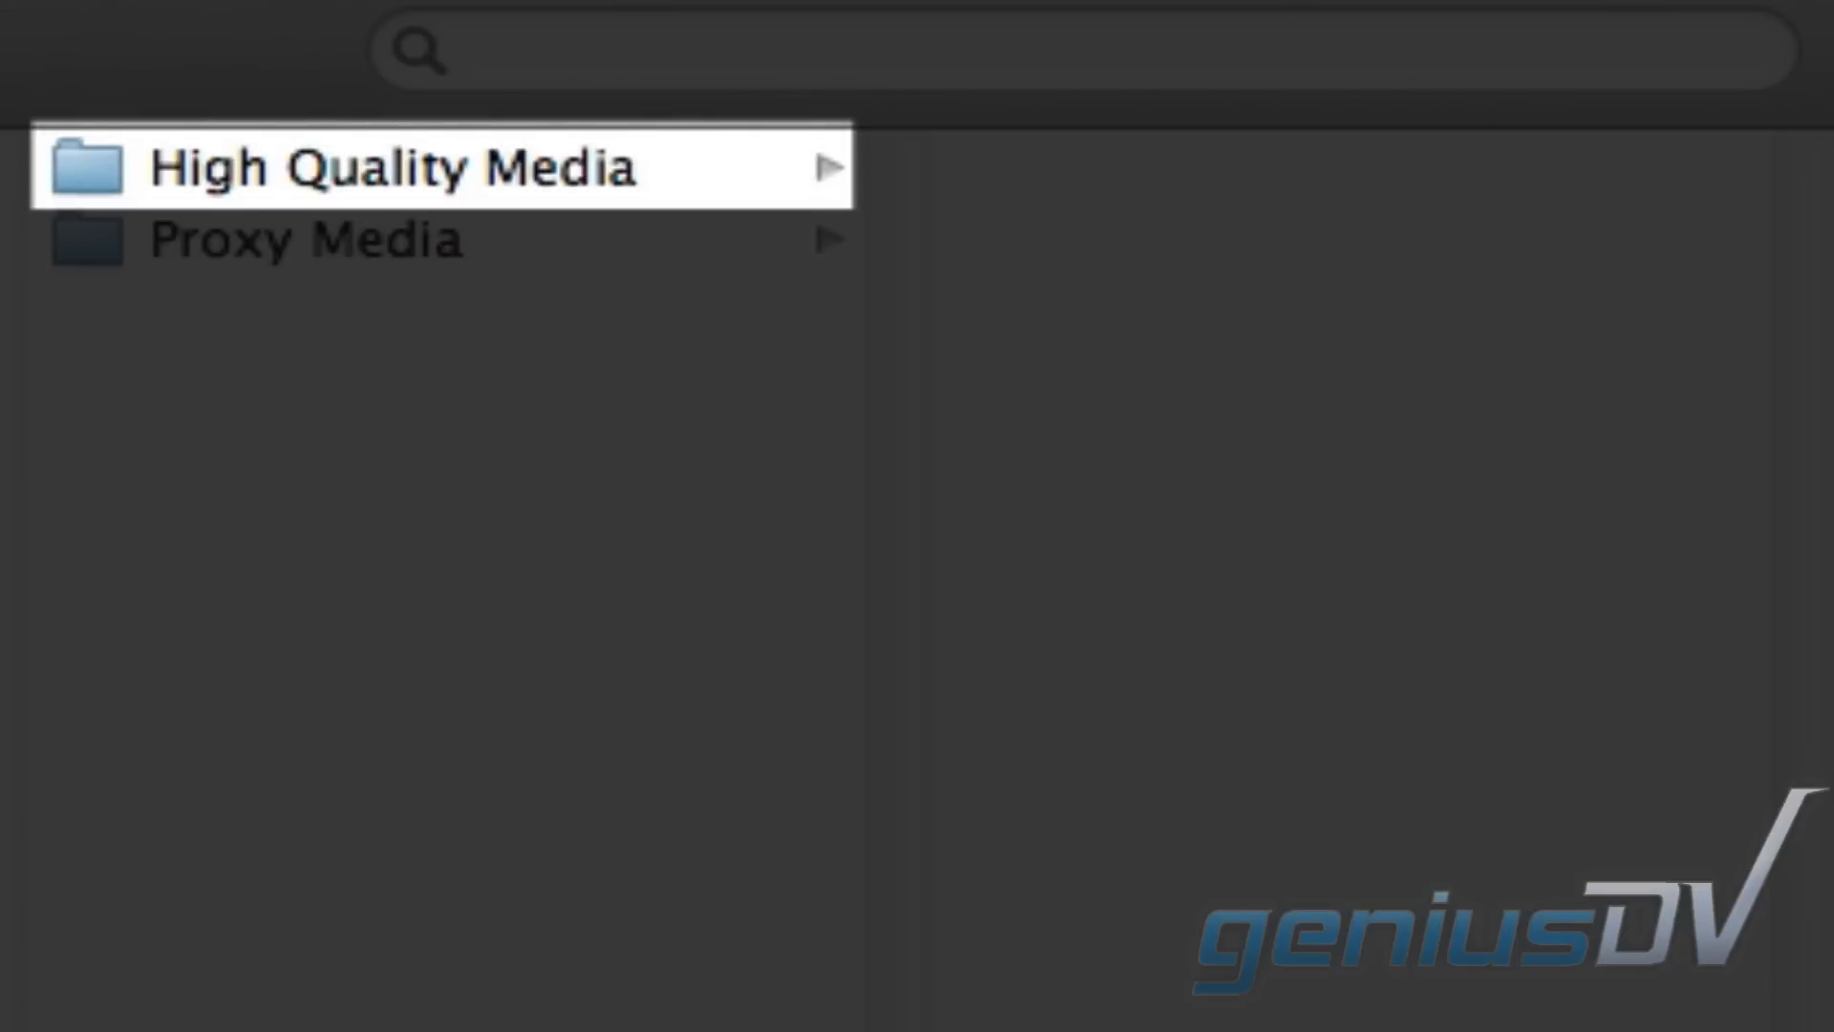